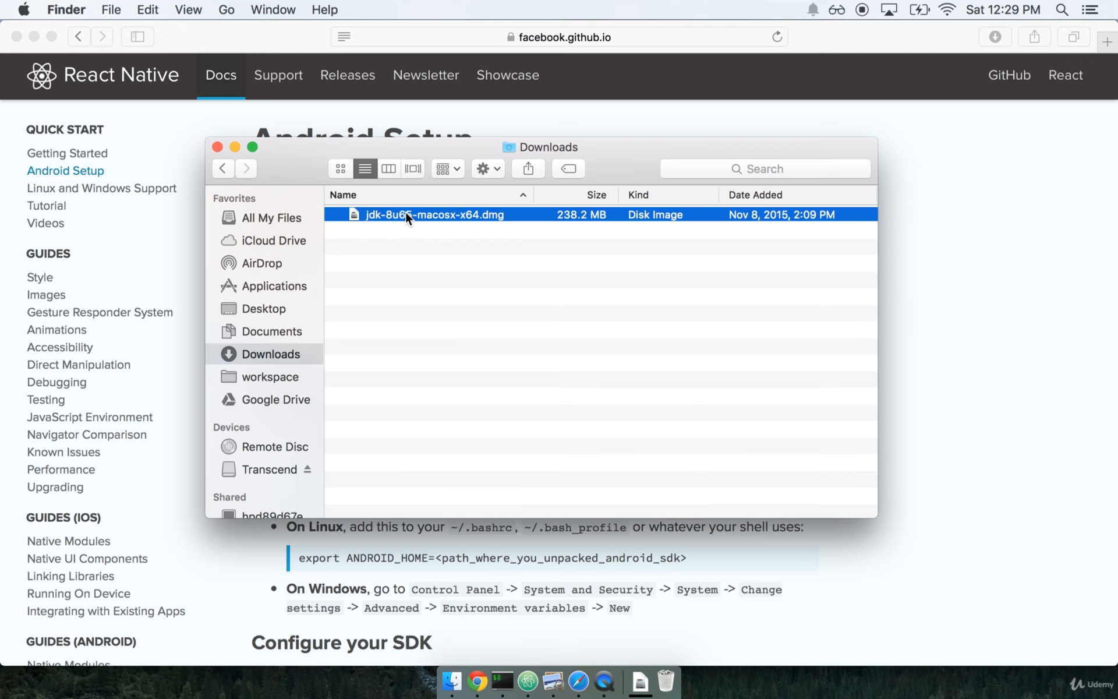
Step: Mount jdk-8u65-macosx-x64.dmg from Downloads and open the JDK 8 Update 65 volume
{"action": "double_click", "coordinate": [434, 215]}
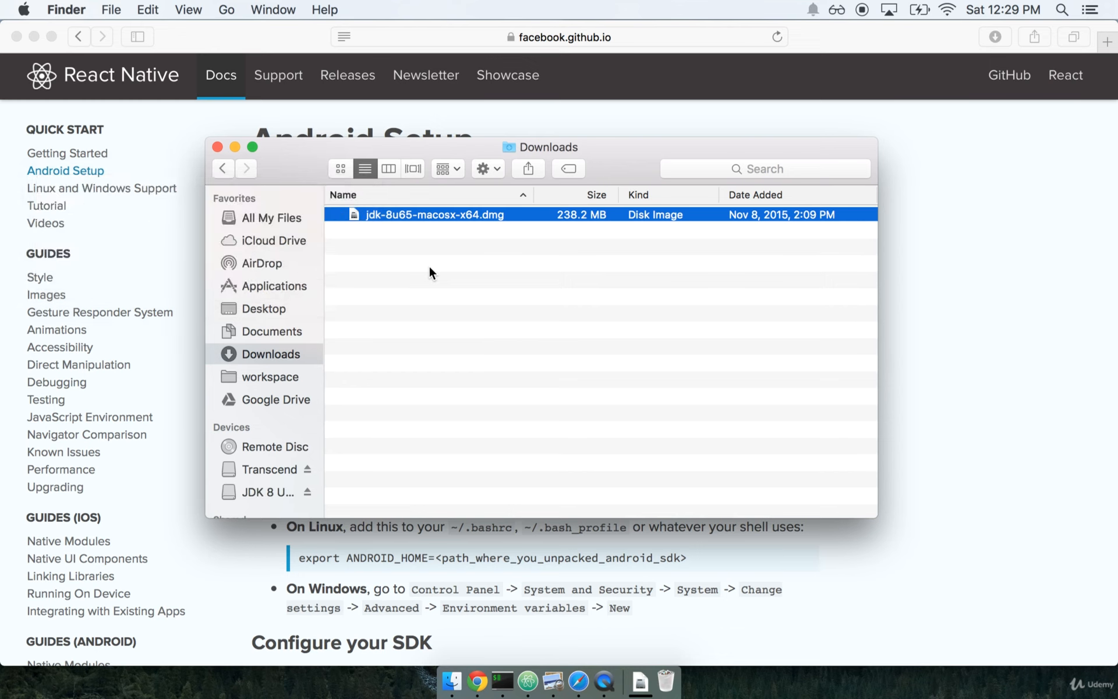
{"action": "double_click", "coordinate": [433, 215]}
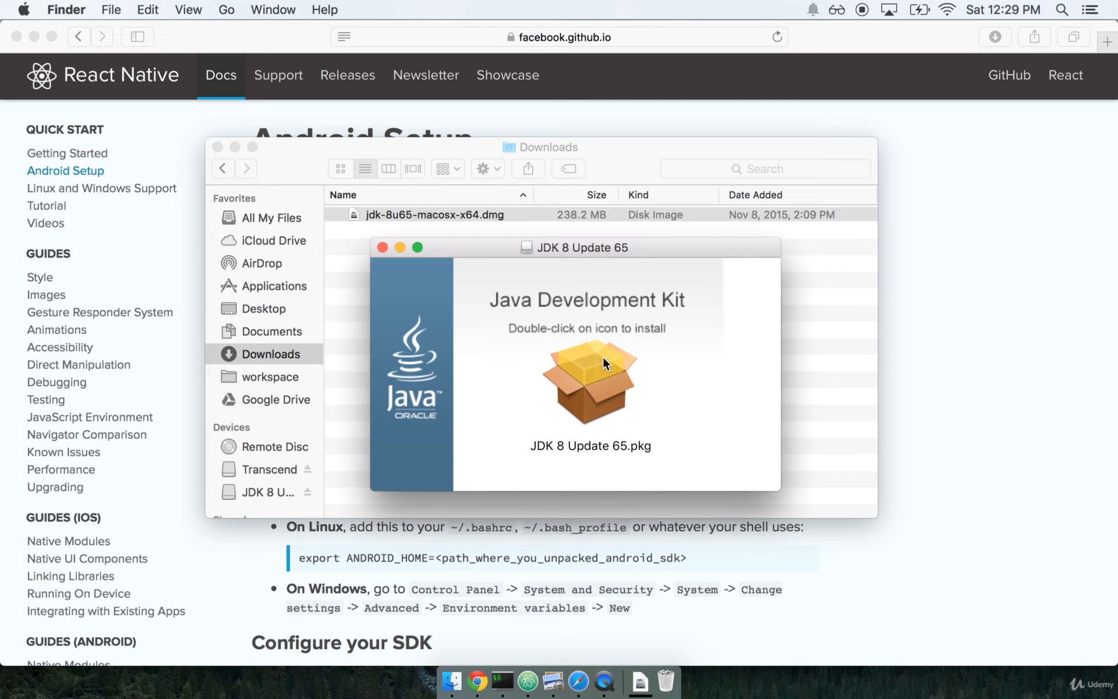
{"action": "mouse_move", "coordinate": [597, 376]}
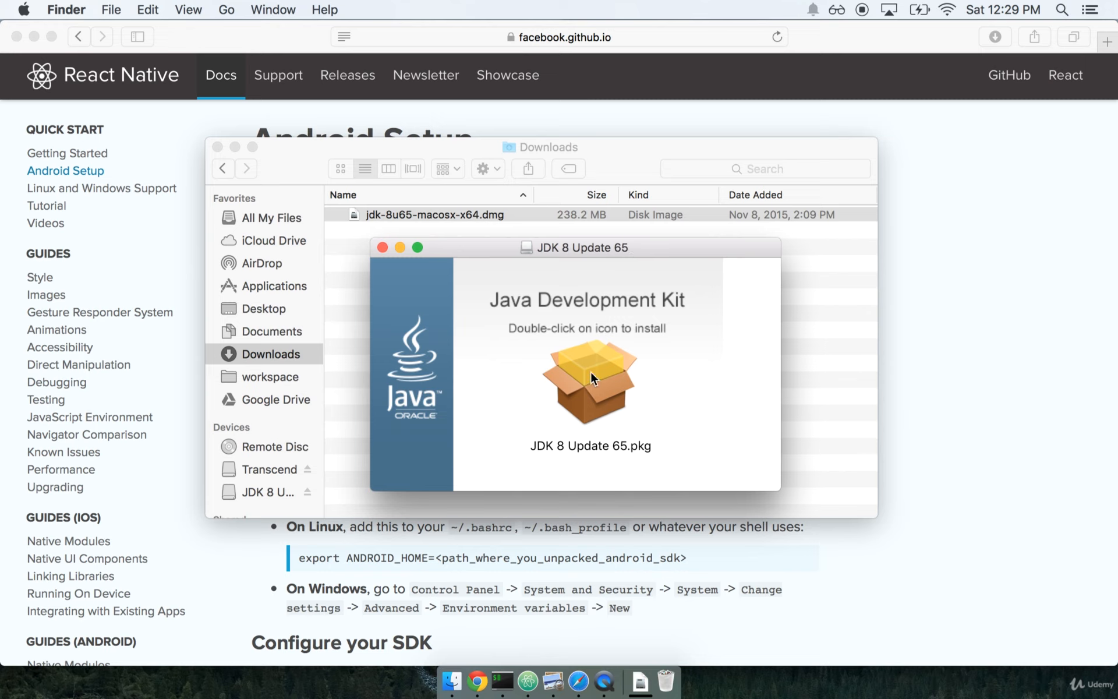
Step: Run JDK 8 Update 65.pkg, authorize with the account password, and close the finished installer
{"action": "double_click", "coordinate": [589, 378]}
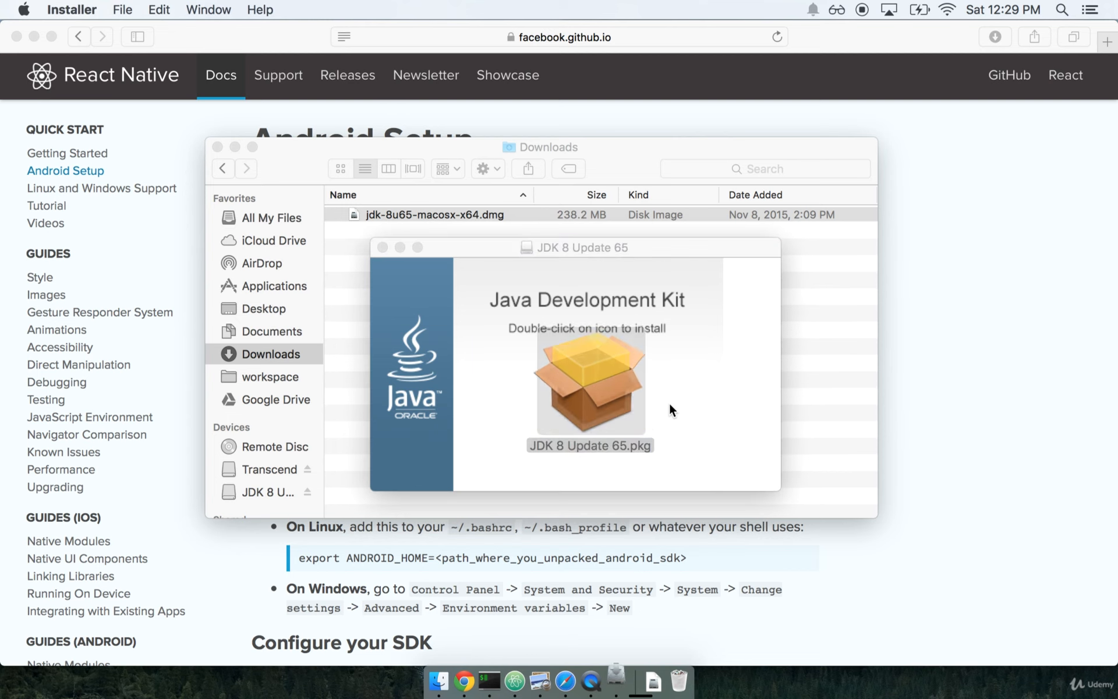
{"action": "double_click", "coordinate": [588, 379]}
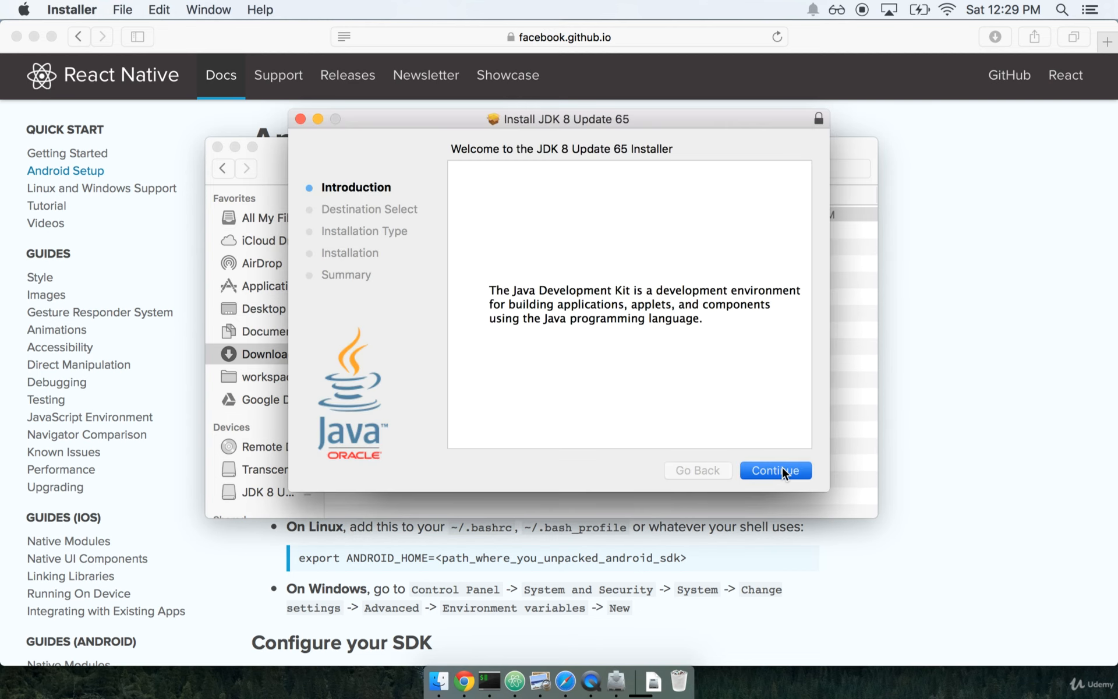
{"action": "left_click", "coordinate": [775, 470]}
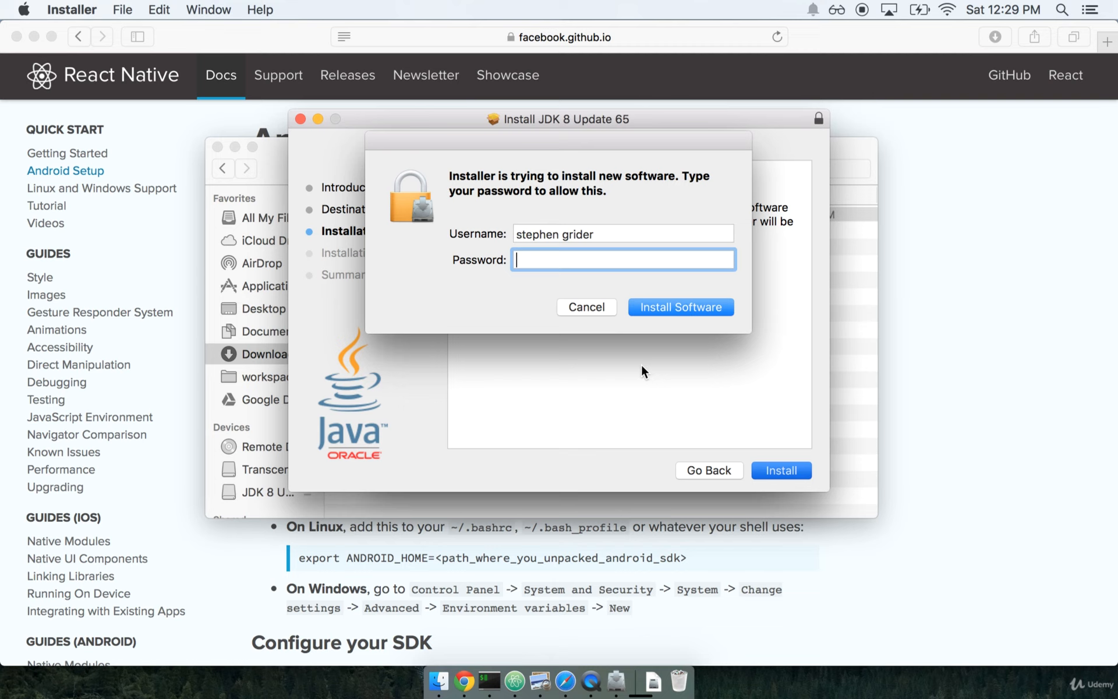
{"action": "type", "text": "password"}
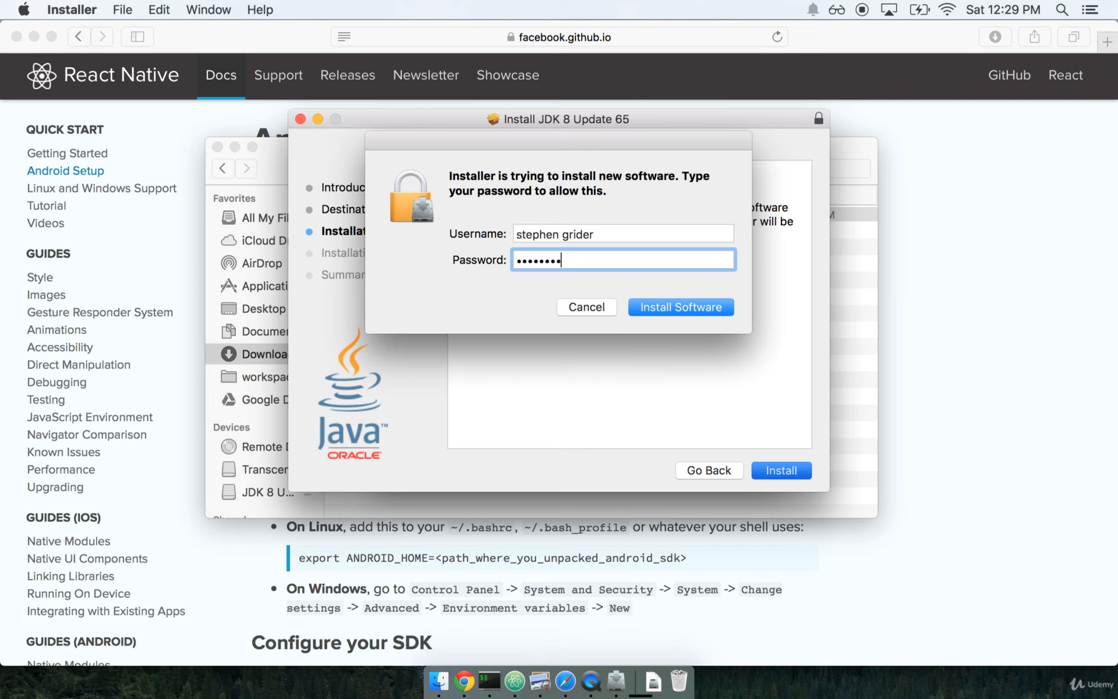
{"action": "left_click", "coordinate": [679, 307]}
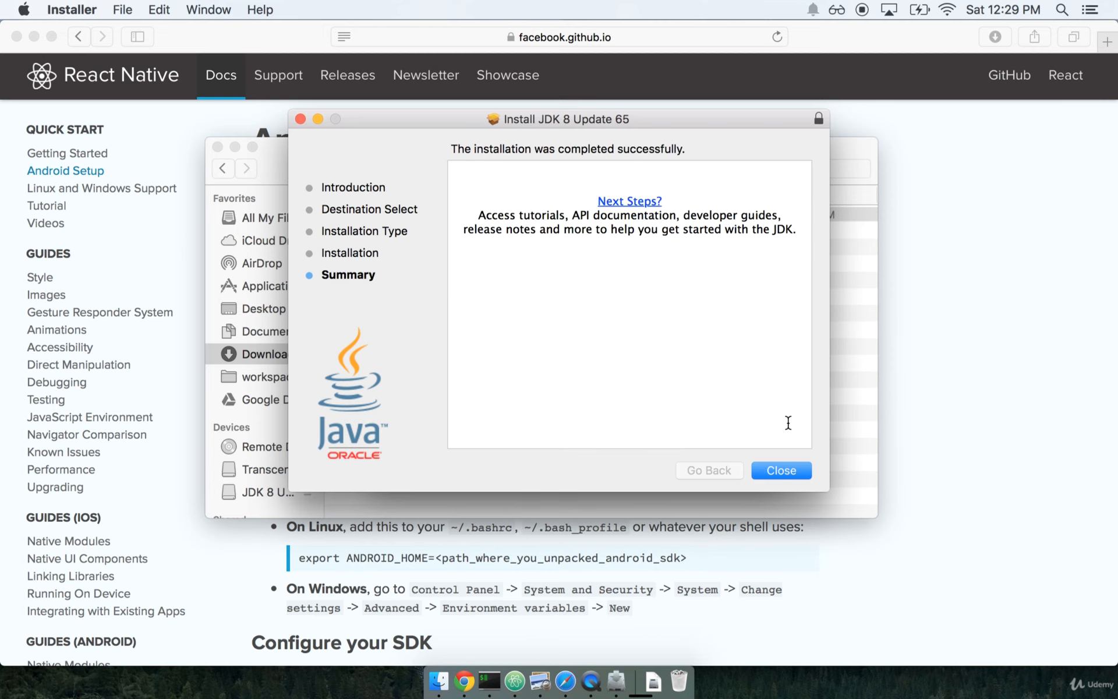
{"action": "left_click", "coordinate": [780, 469]}
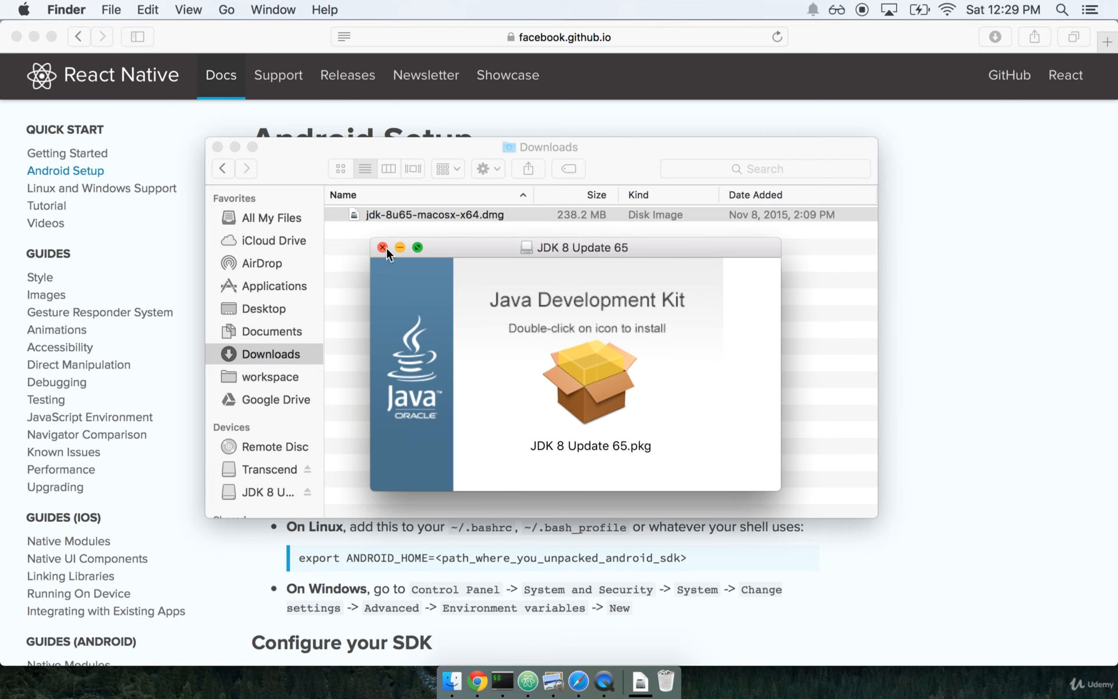
Step: Close the JDK volume and read the Android Setup guide's JDK and SDK instructions
{"action": "left_click", "coordinate": [383, 247]}
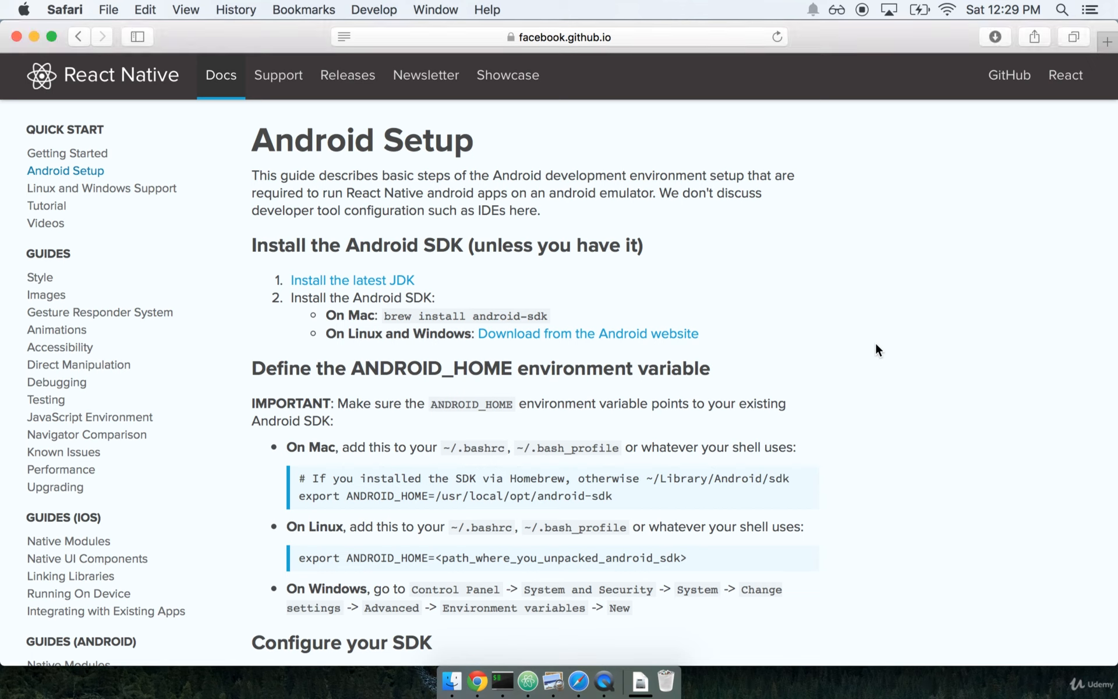
{"action": "mouse_move", "coordinate": [755, 308]}
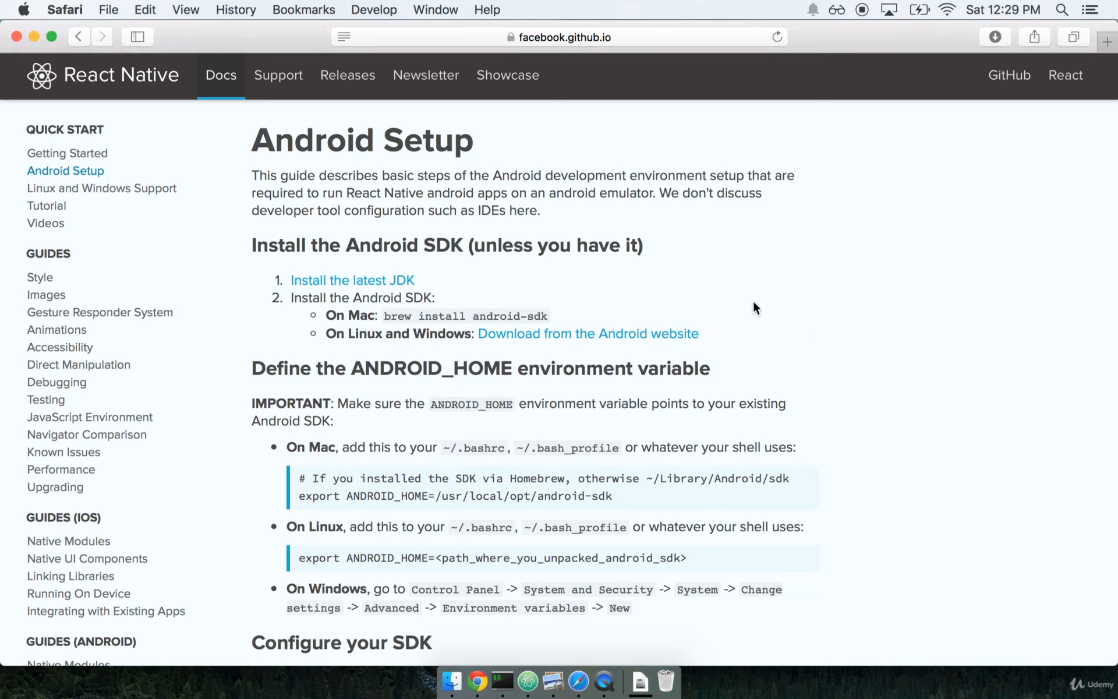
{"action": "mouse_move", "coordinate": [292, 298]}
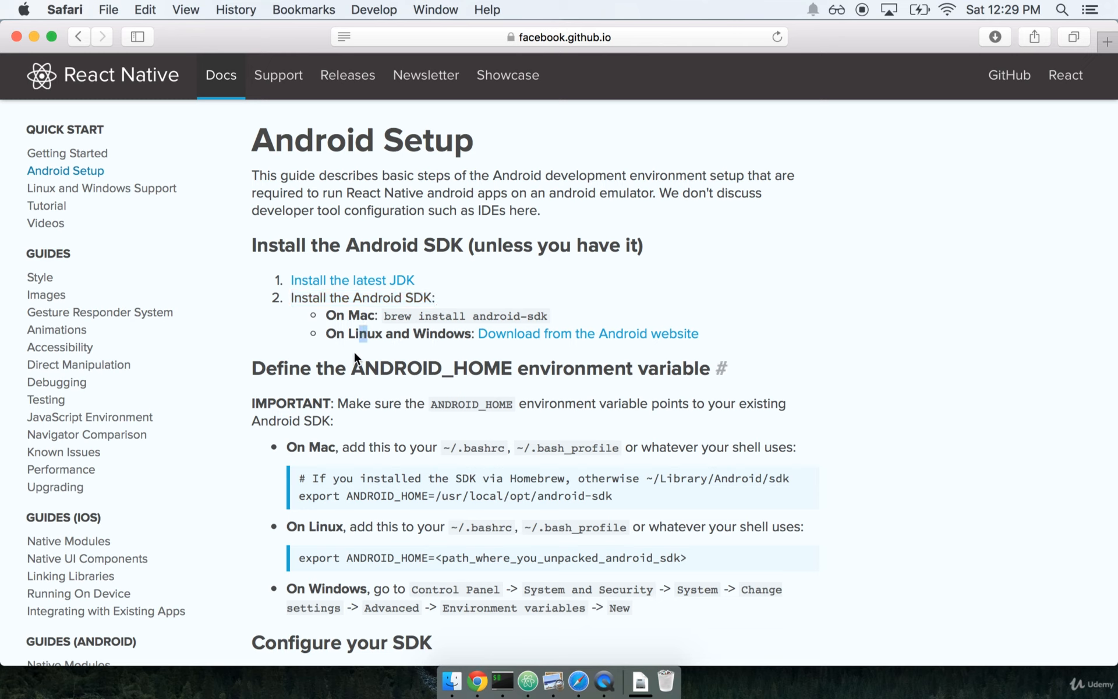
{"action": "left_click_drag", "start_coordinate": [326, 333], "coordinate": [471, 333]}
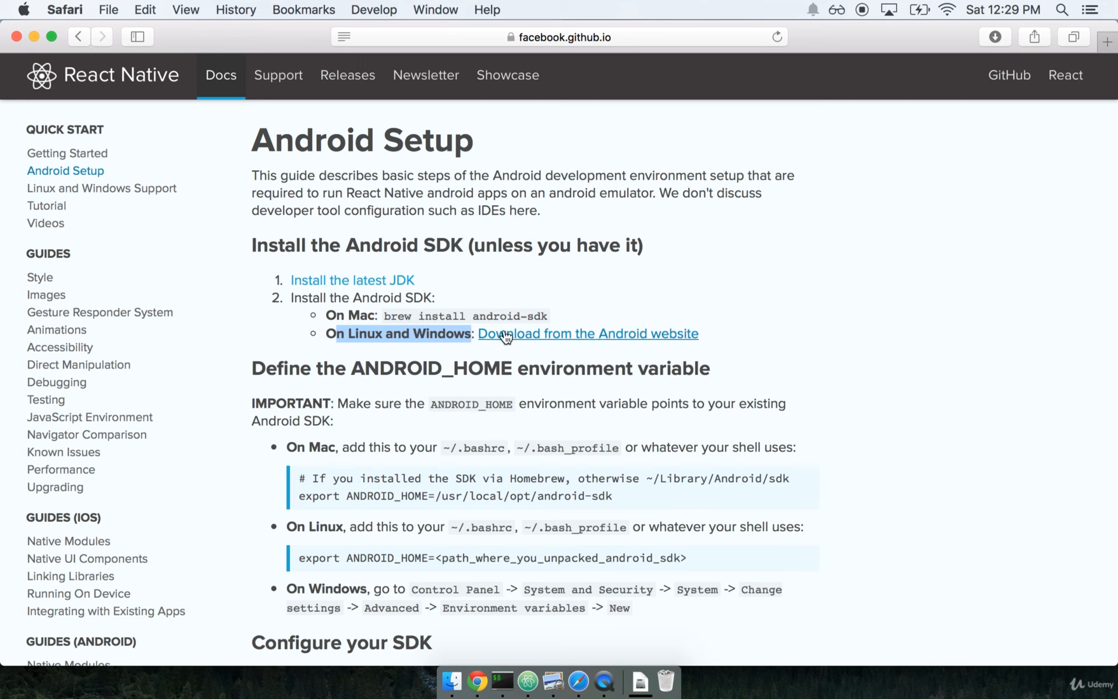
{"action": "mouse_move", "coordinate": [539, 328]}
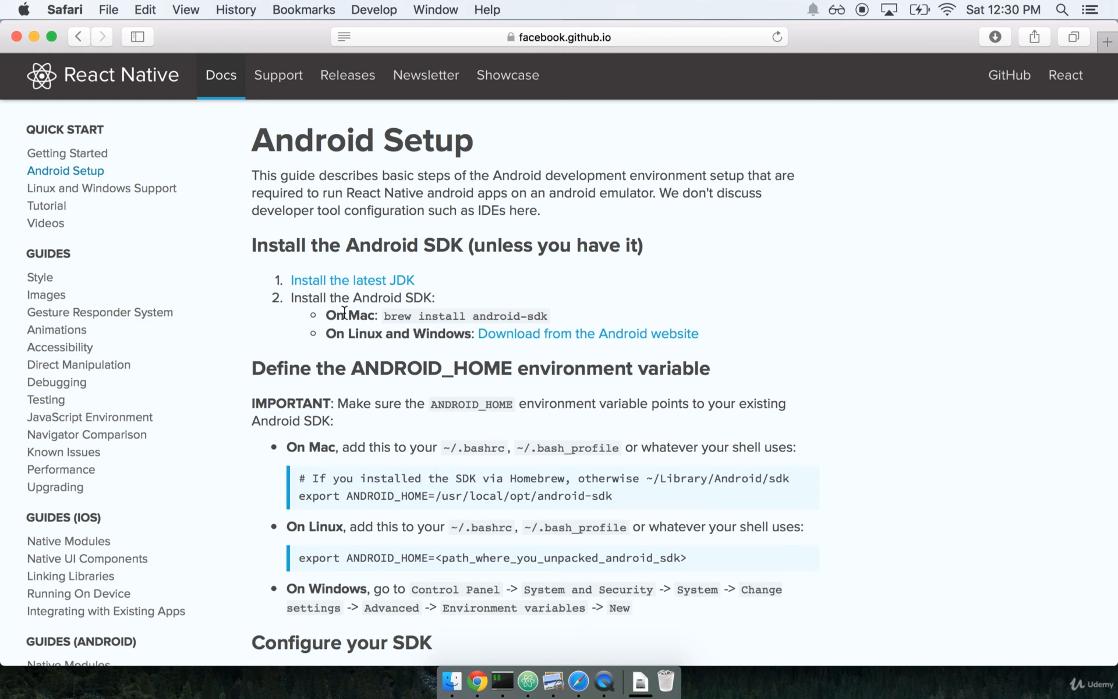
{"action": "mouse_move", "coordinate": [501, 683]}
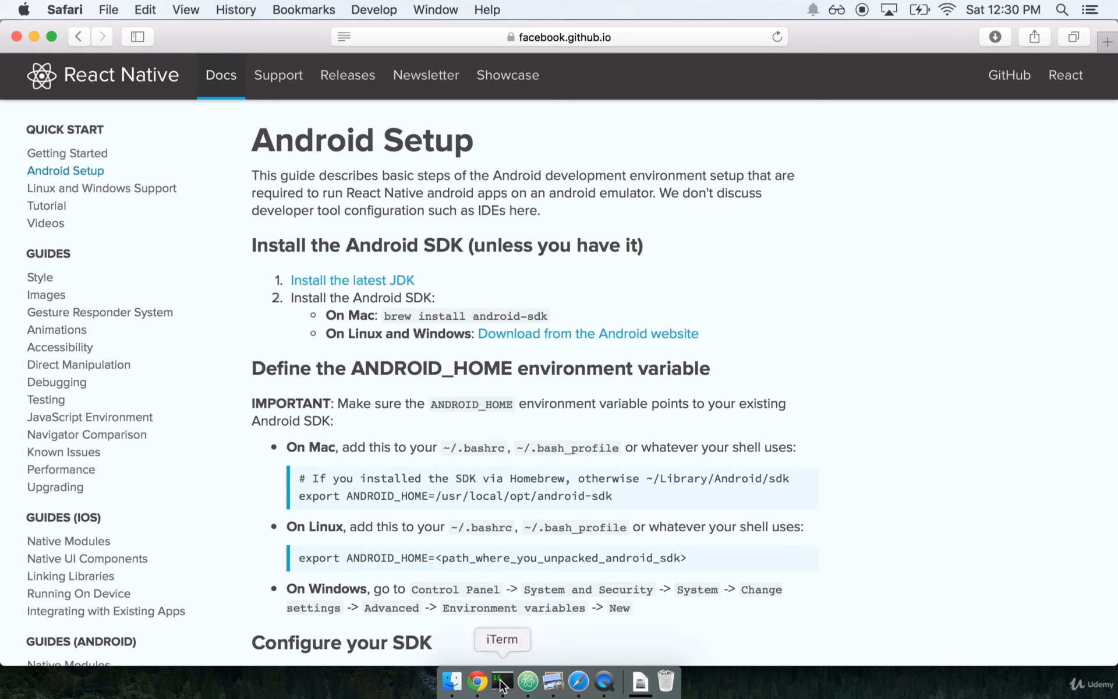
{"action": "mouse_move", "coordinate": [391, 321]}
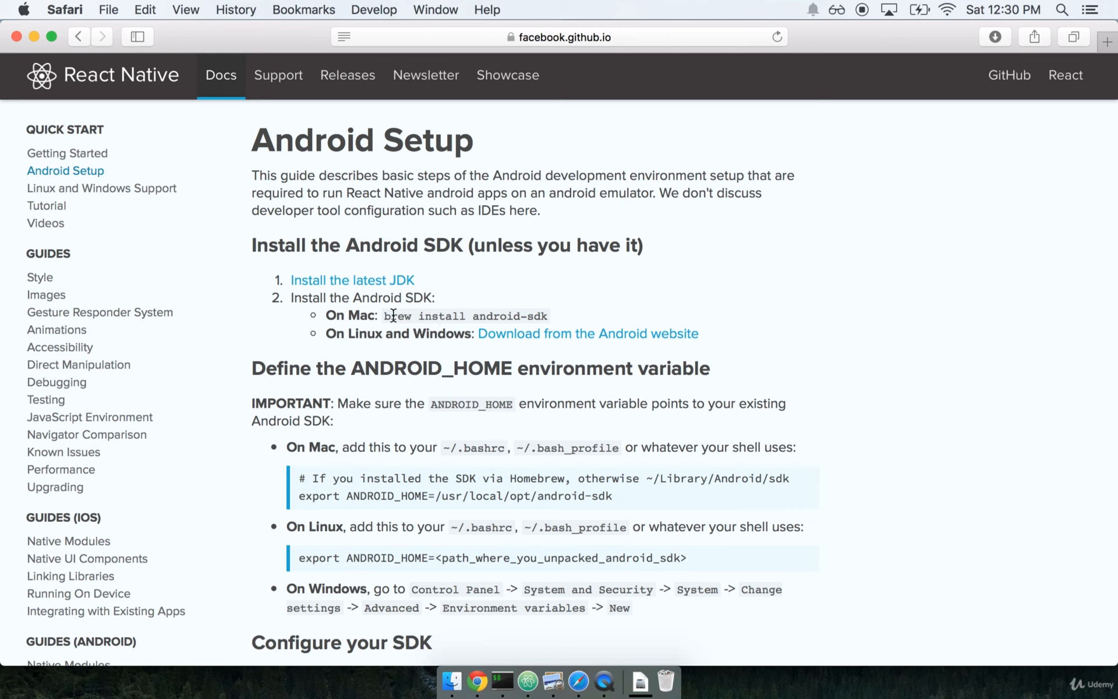
{"action": "mouse_move", "coordinate": [399, 318]}
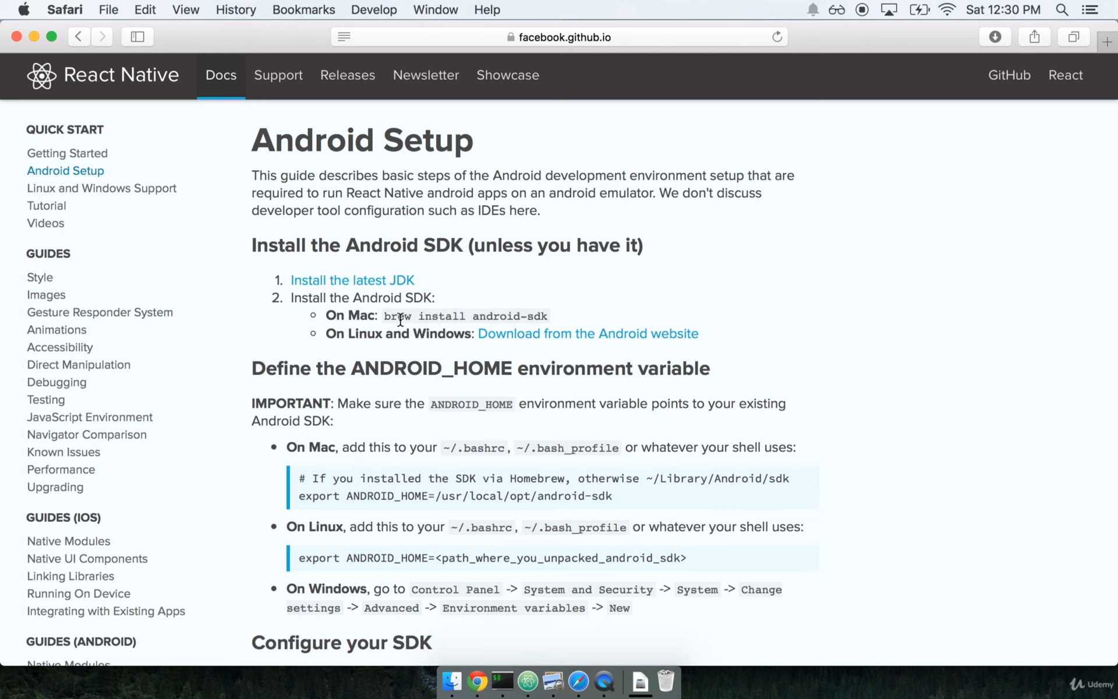
{"action": "mouse_move", "coordinate": [502, 682]}
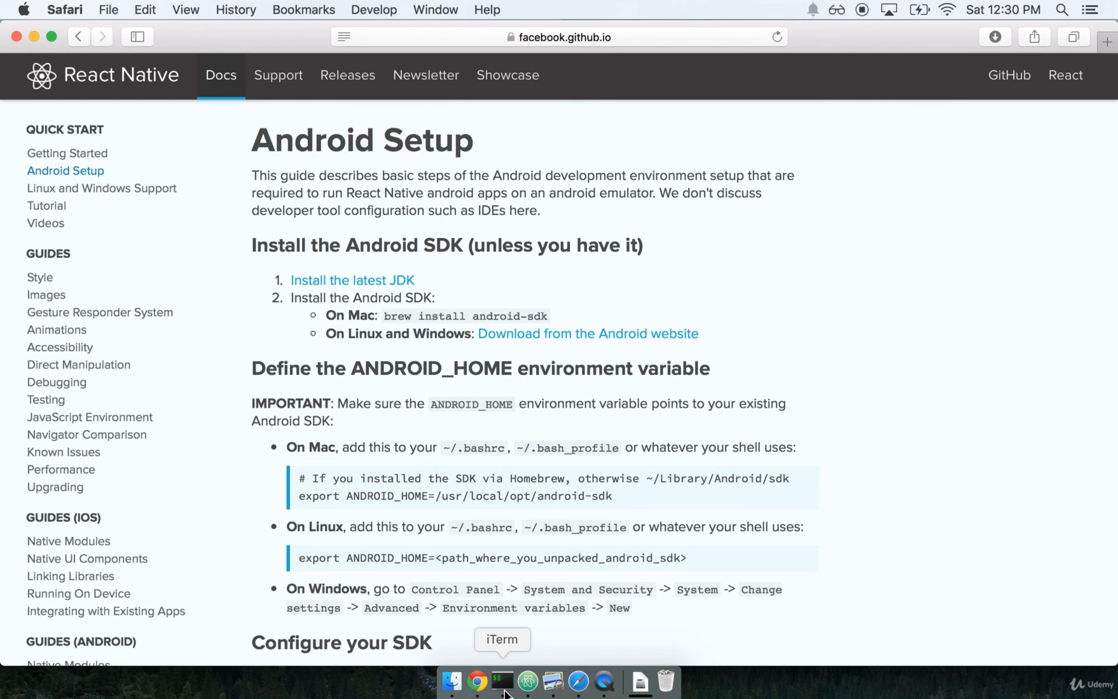
{"action": "left_click", "coordinate": [502, 683]}
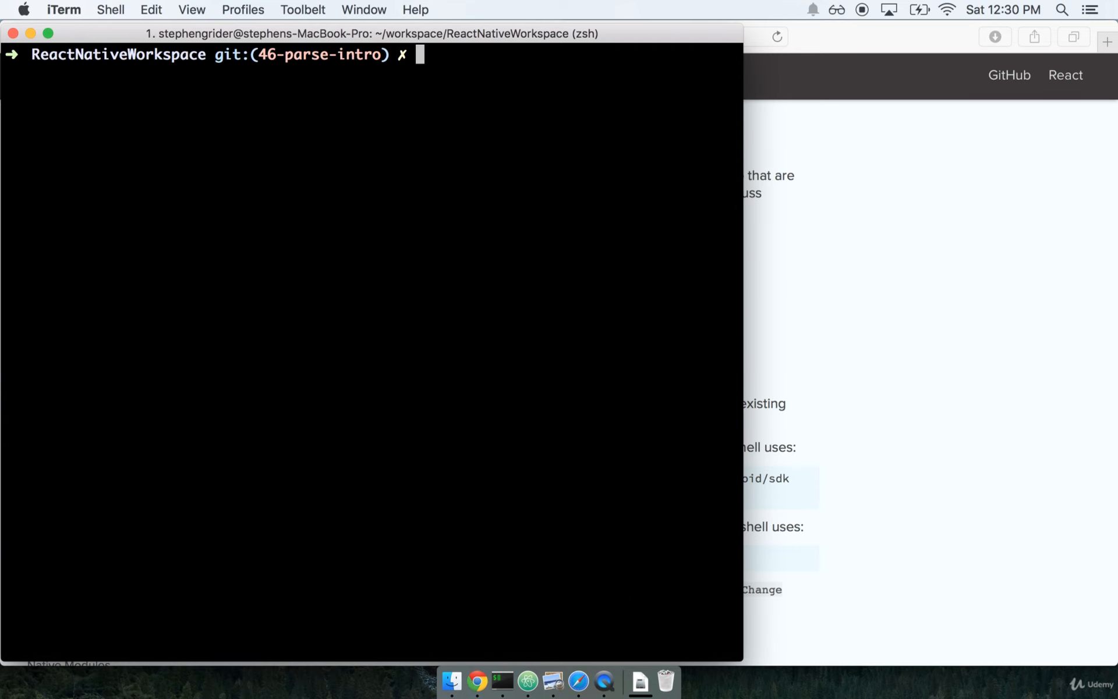
Step: Run 'which brew' in iTerm, confirming Homebrew at /usr/local/bin/brew
{"action": "type", "text": "which brew"}
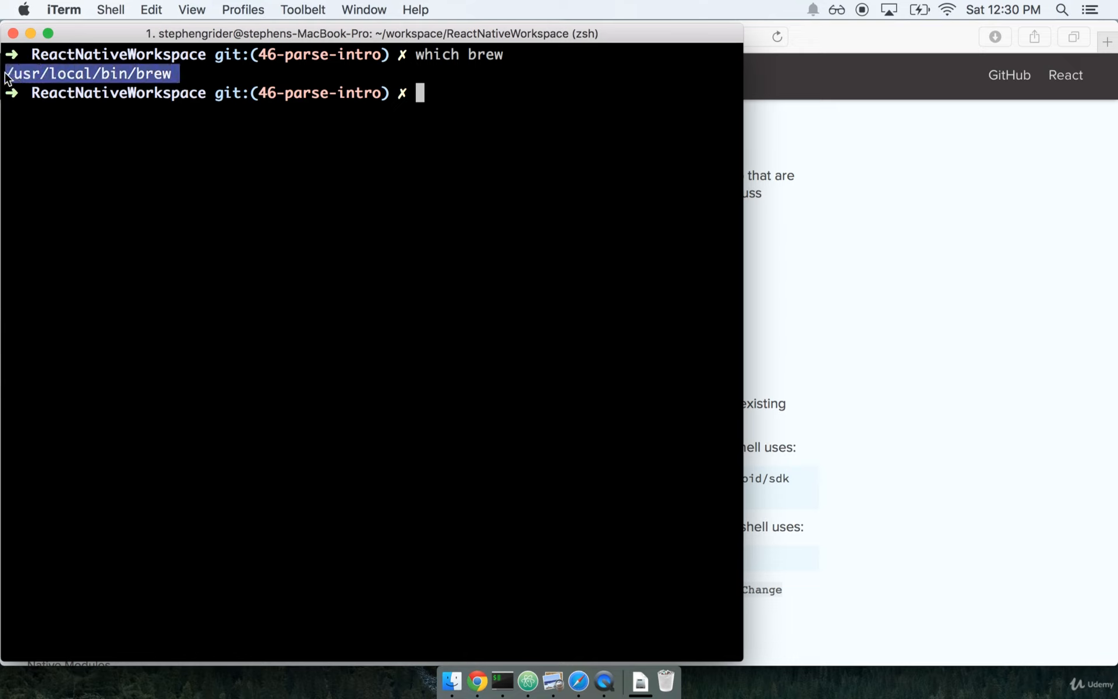
{"action": "mouse_move", "coordinate": [269, 125]}
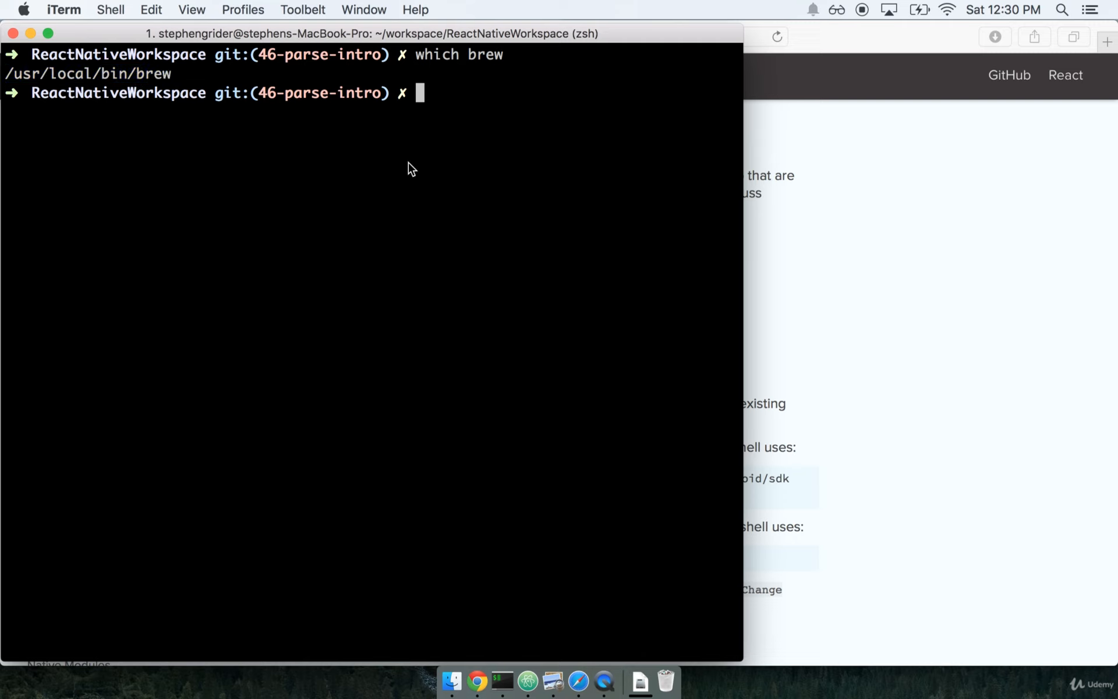
{"action": "mouse_move", "coordinate": [499, 200]}
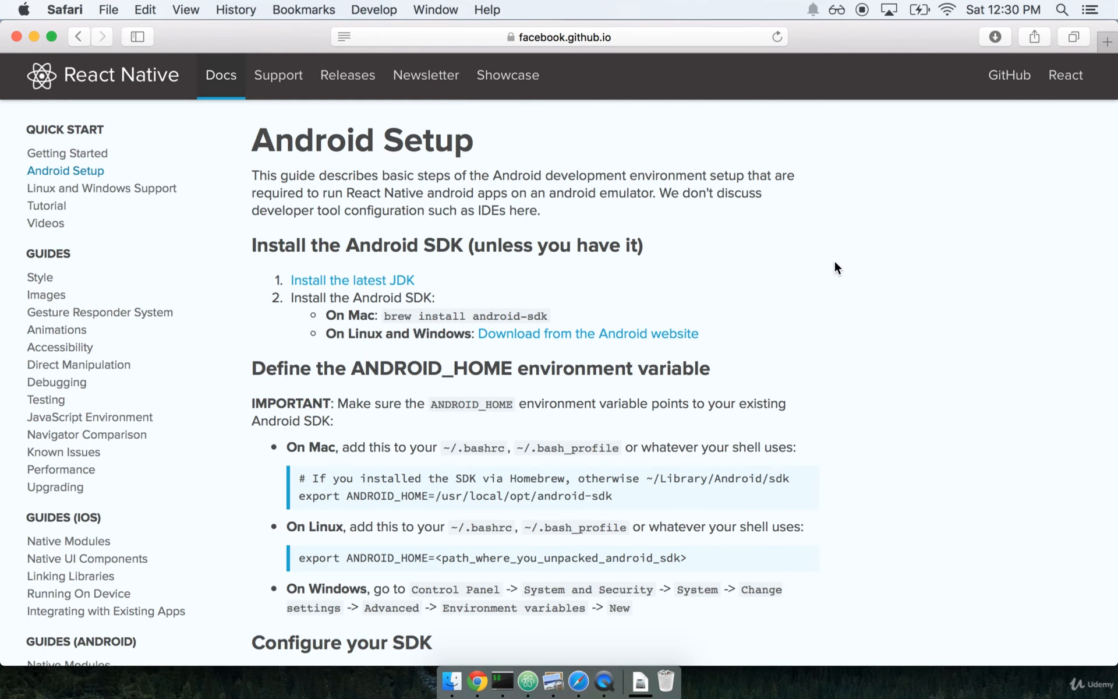
{"action": "mouse_move", "coordinate": [874, 267]}
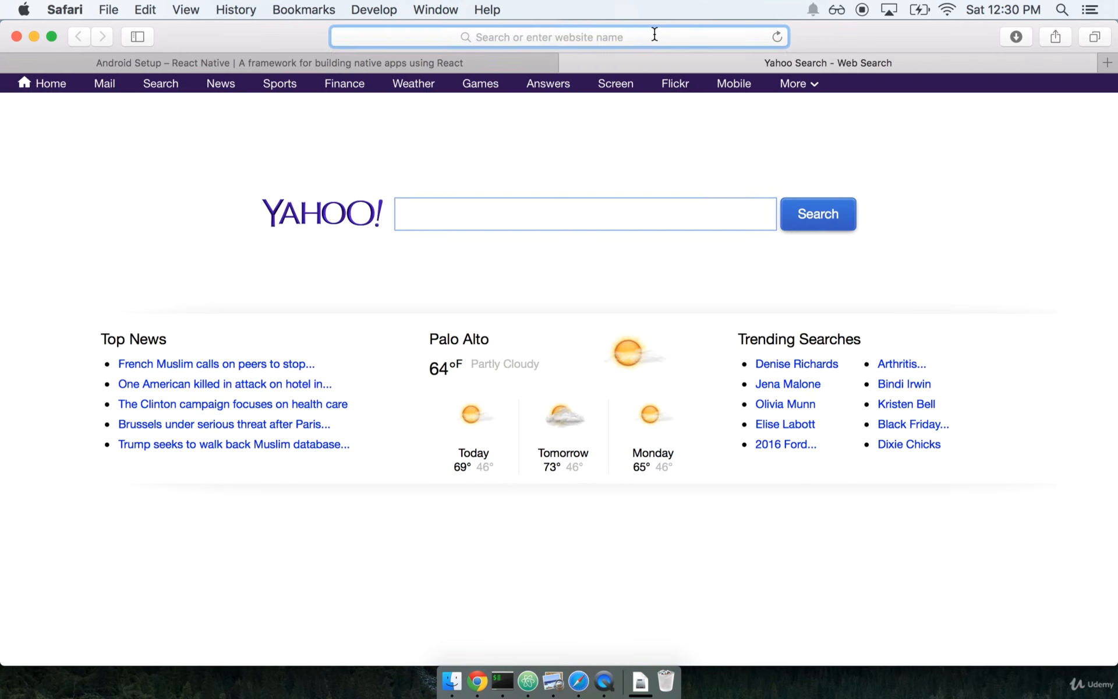
Step: Search 'homebrew osx' and open the official Homebrew site at brew.sh
{"action": "type", "text": "homebrew osx"}
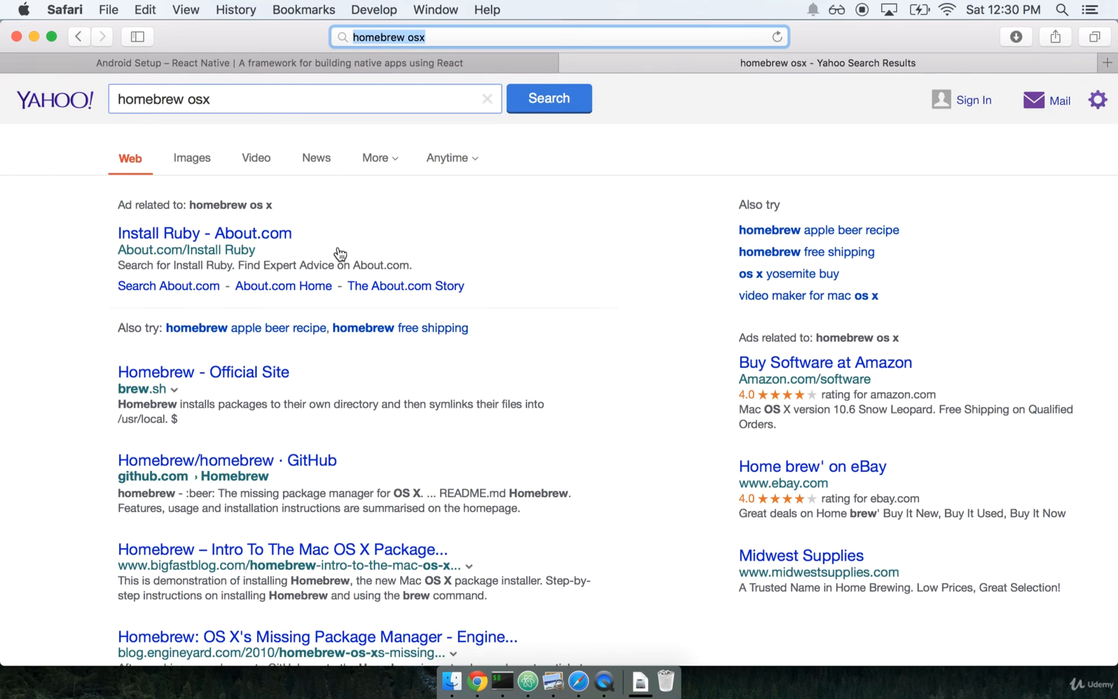
{"action": "scroll", "scroll_direction": "down", "scroll_amount": 3}
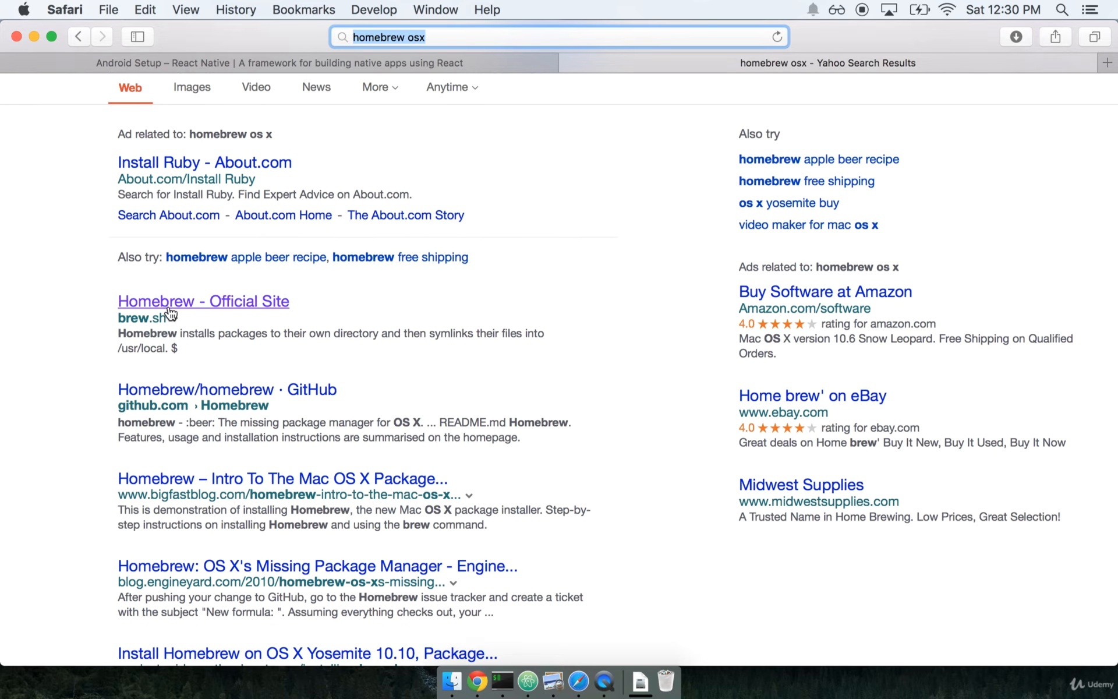
{"action": "left_click", "coordinate": [203, 301]}
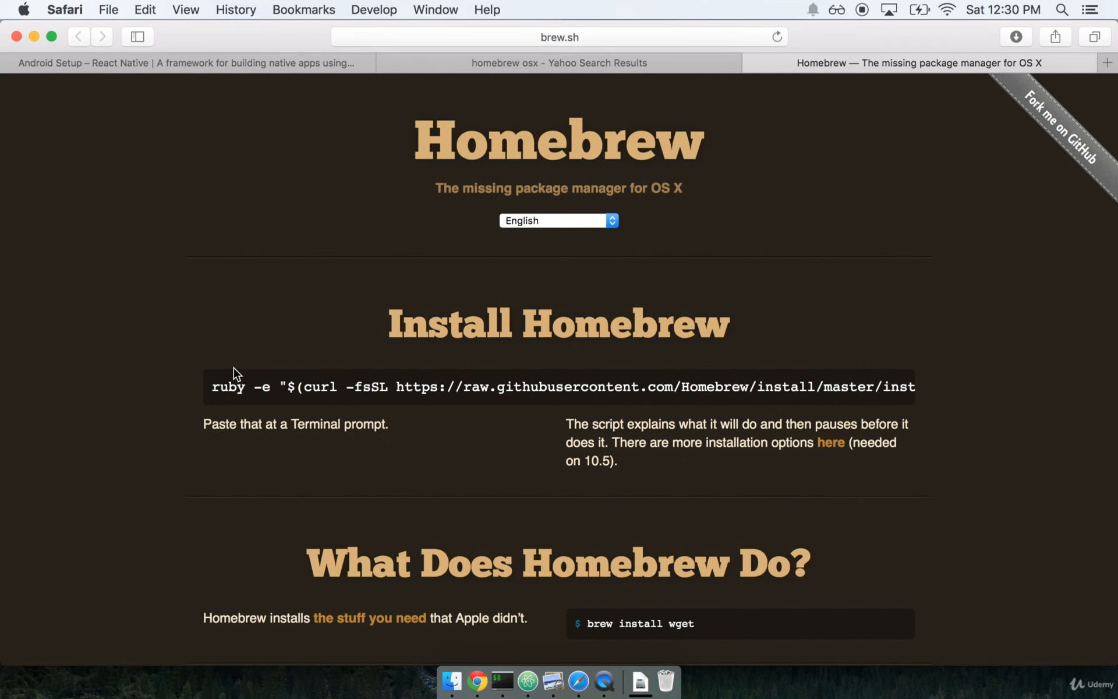
{"action": "mouse_move", "coordinate": [216, 397]}
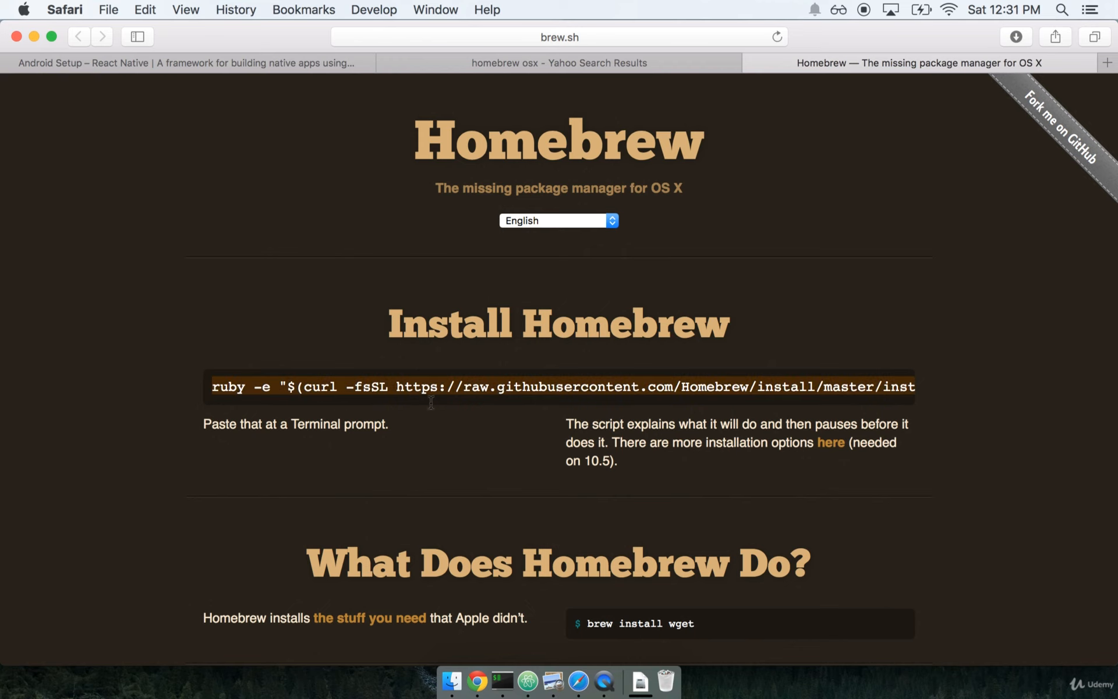
{"action": "mouse_move", "coordinate": [502, 682]}
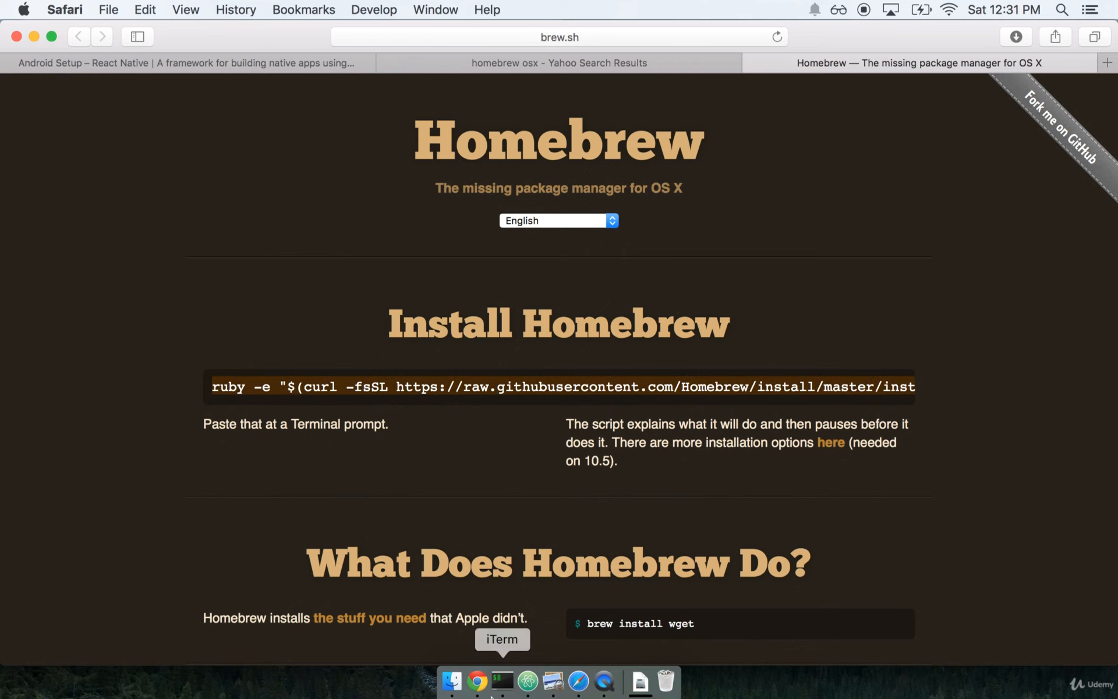
Step: Switch to iTerm and paste the Homebrew ruby install command at the prompt
{"action": "left_click", "coordinate": [501, 682]}
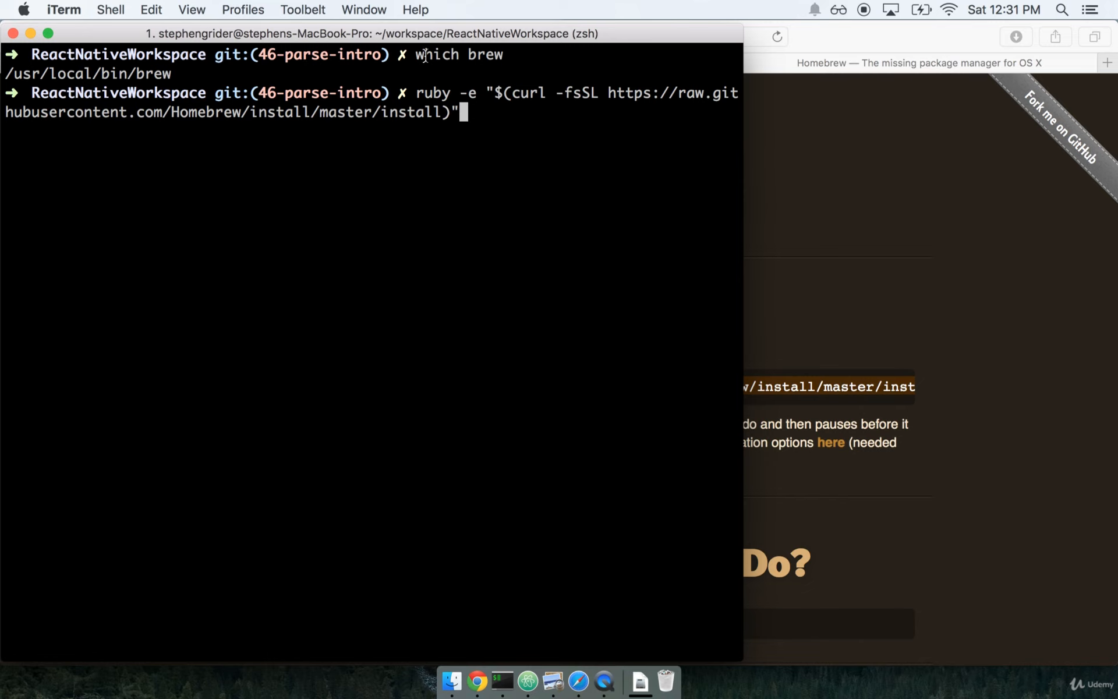
{"action": "mouse_move", "coordinate": [498, 153]}
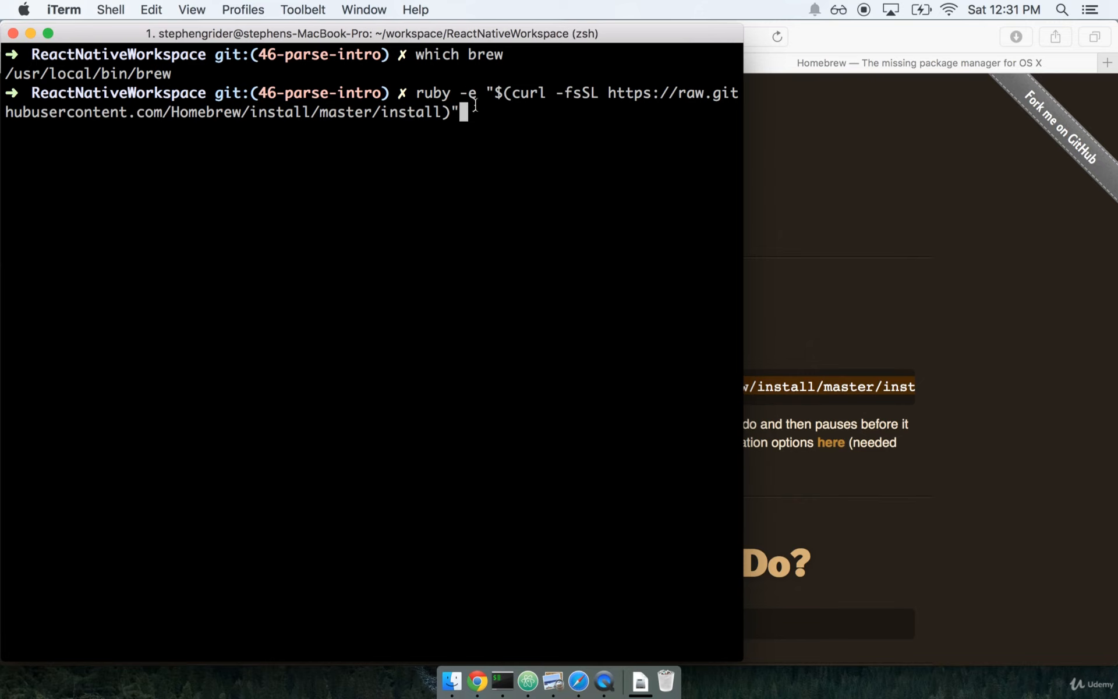
{"action": "mouse_move", "coordinate": [600, 164]}
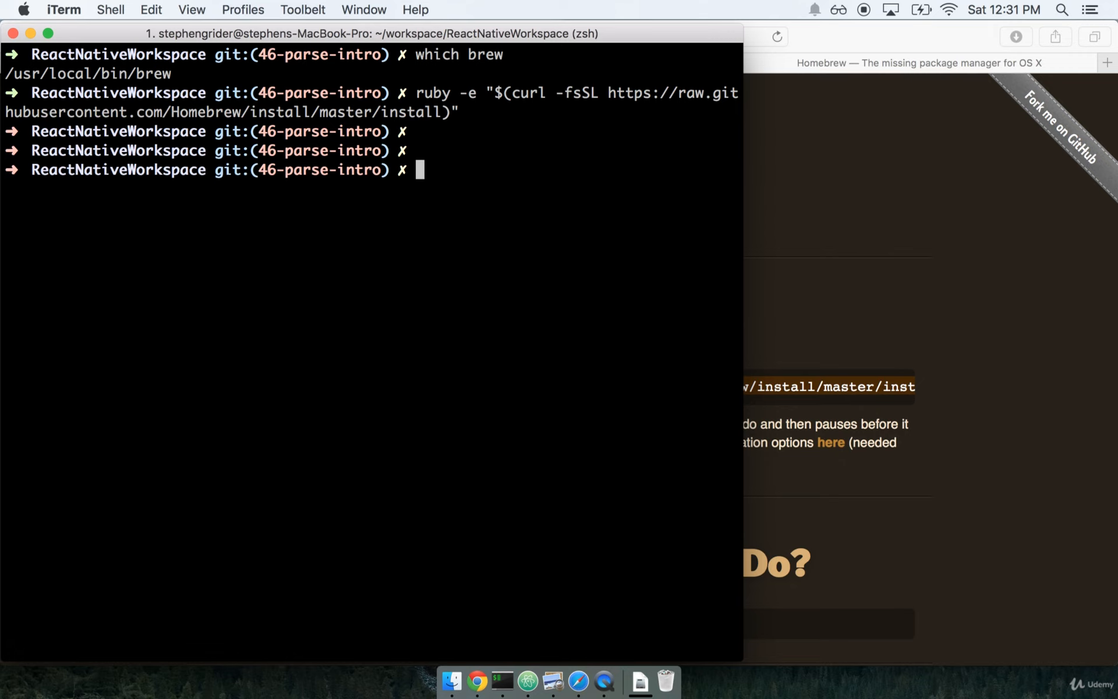
Step: Run 'brew install android-sdk', which reports android-sdk 24.4 already installed
{"action": "type", "text": "brew"}
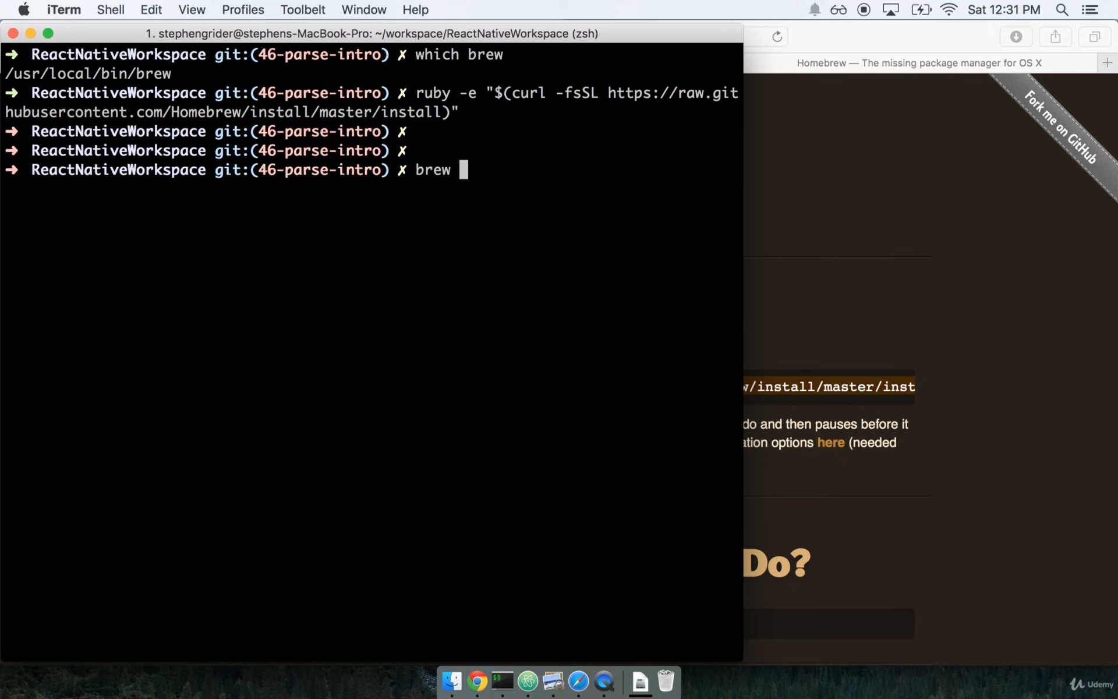
{"action": "type", "text": "install android"}
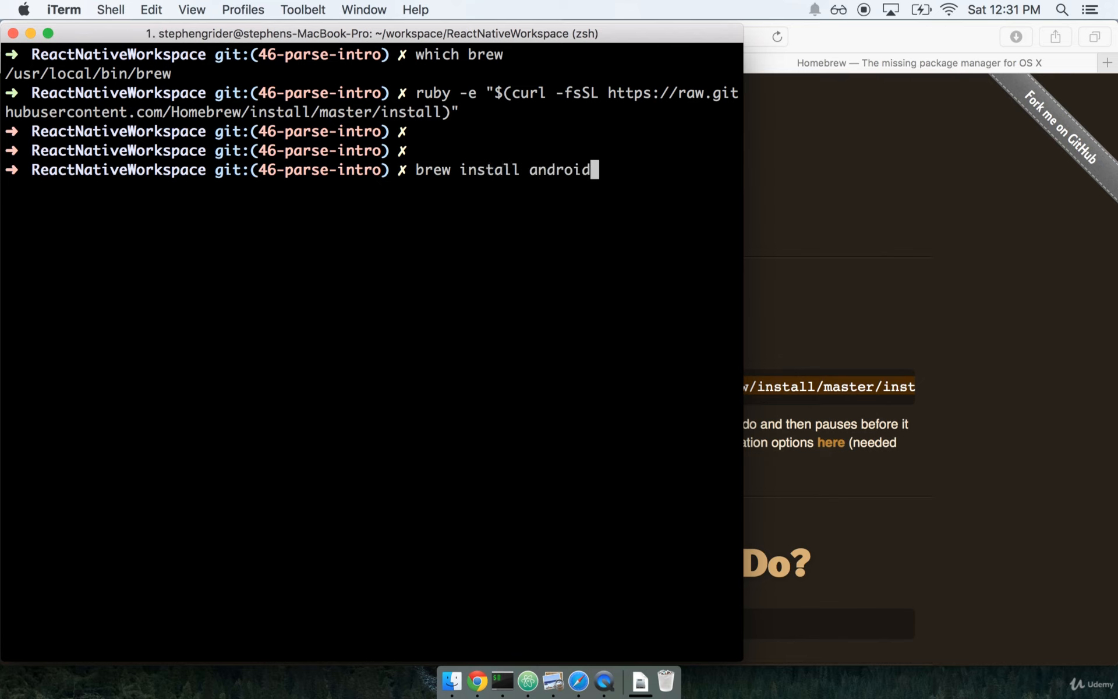
{"action": "type", "text": "-sdk"}
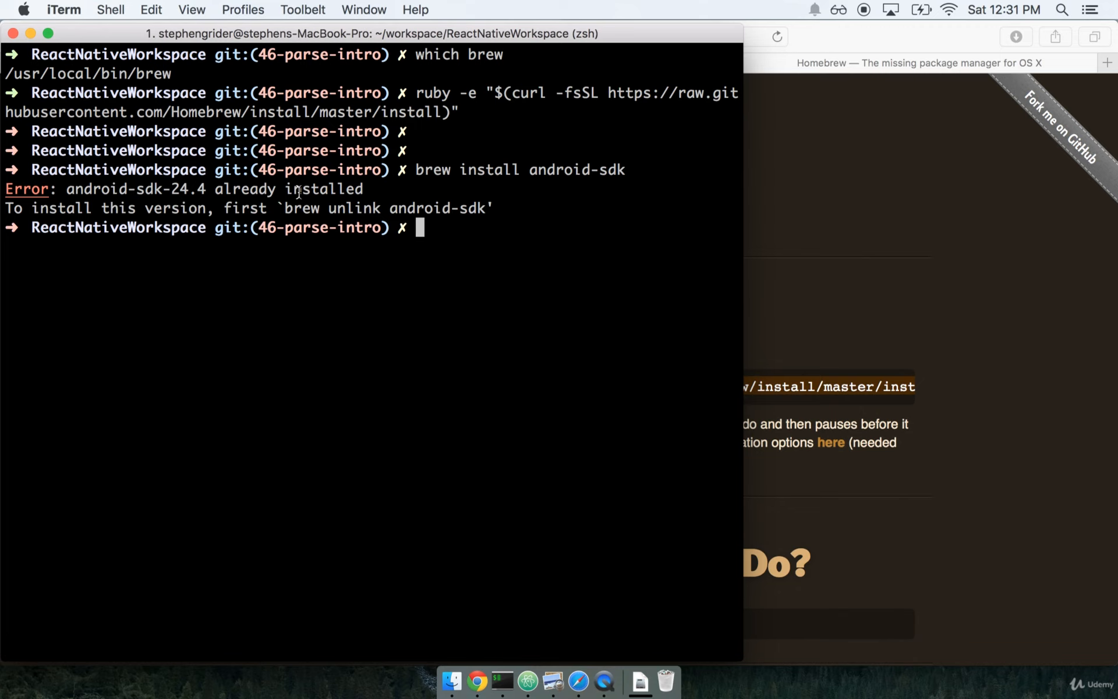
{"action": "mouse_move", "coordinate": [514, 167]}
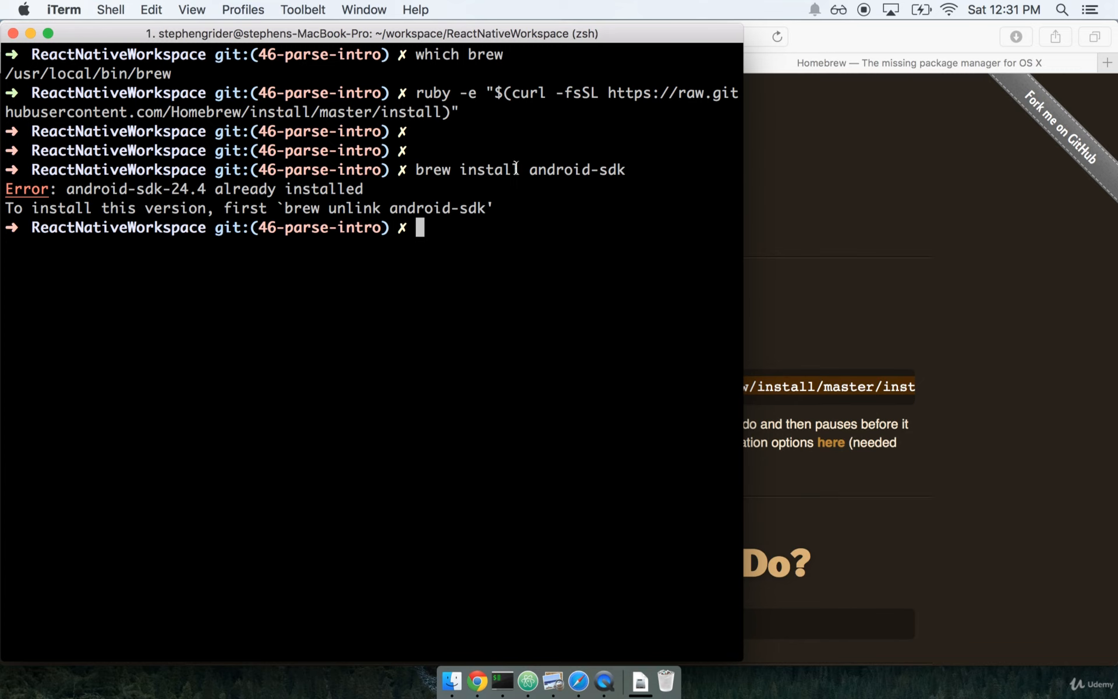